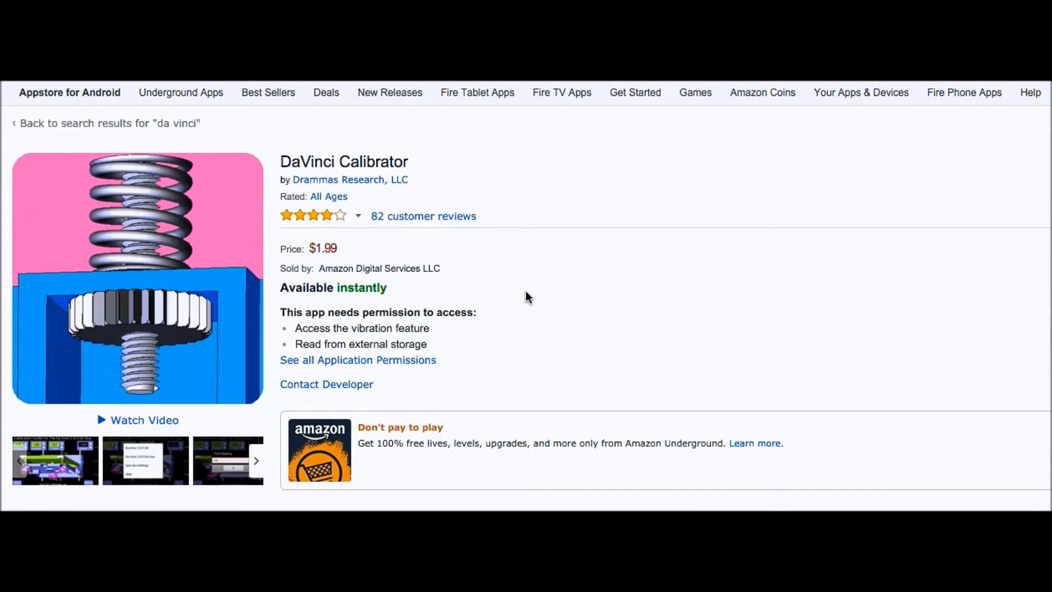
{"action": "mouse_move", "coordinate": [298, 228]}
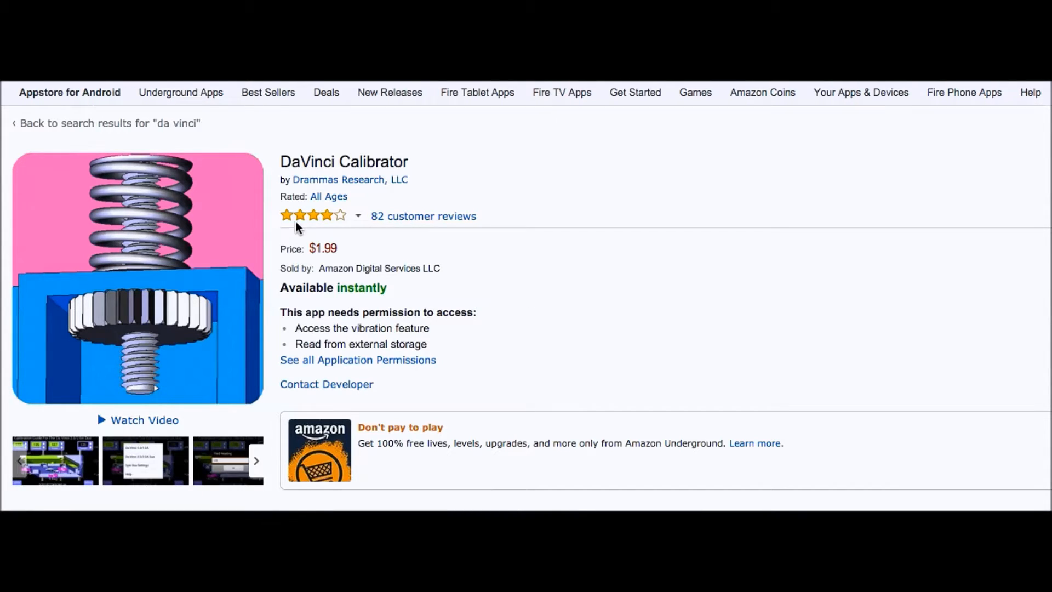
{"action": "mouse_move", "coordinate": [429, 226]}
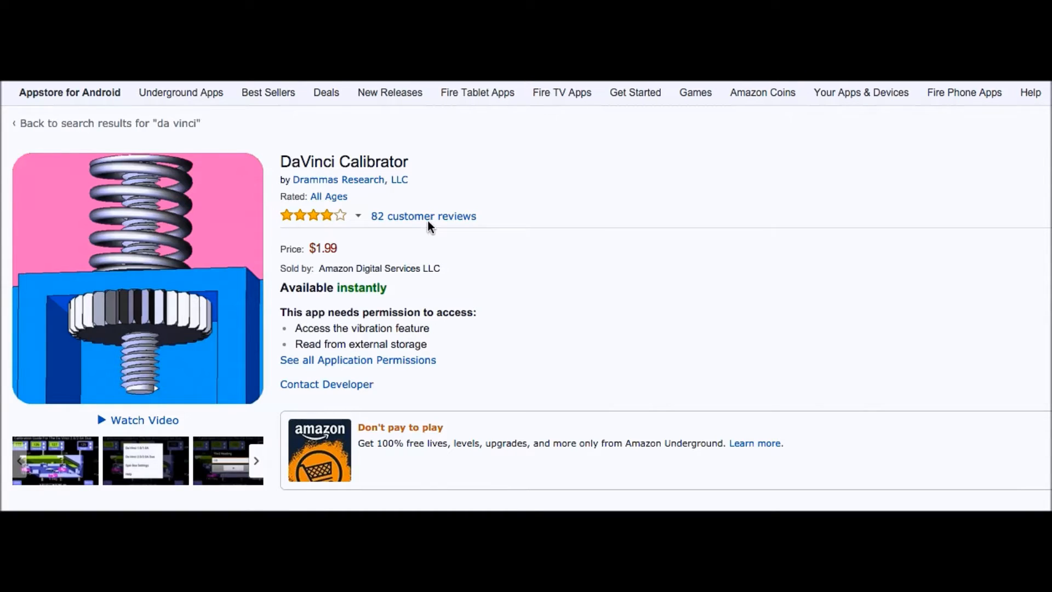
{"action": "mouse_move", "coordinate": [62, 467]}
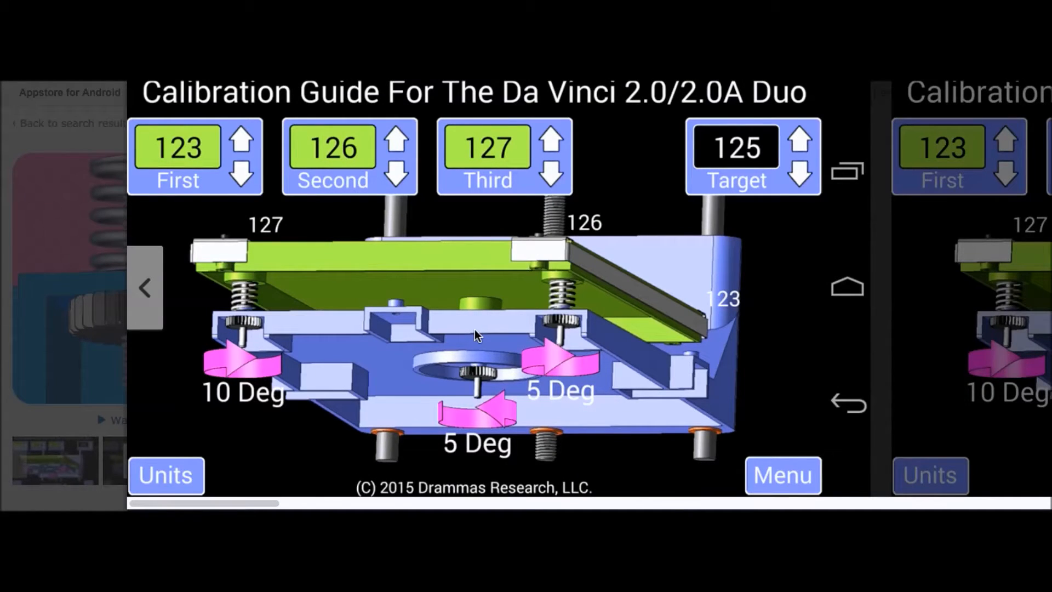
{"action": "mouse_move", "coordinate": [484, 426]}
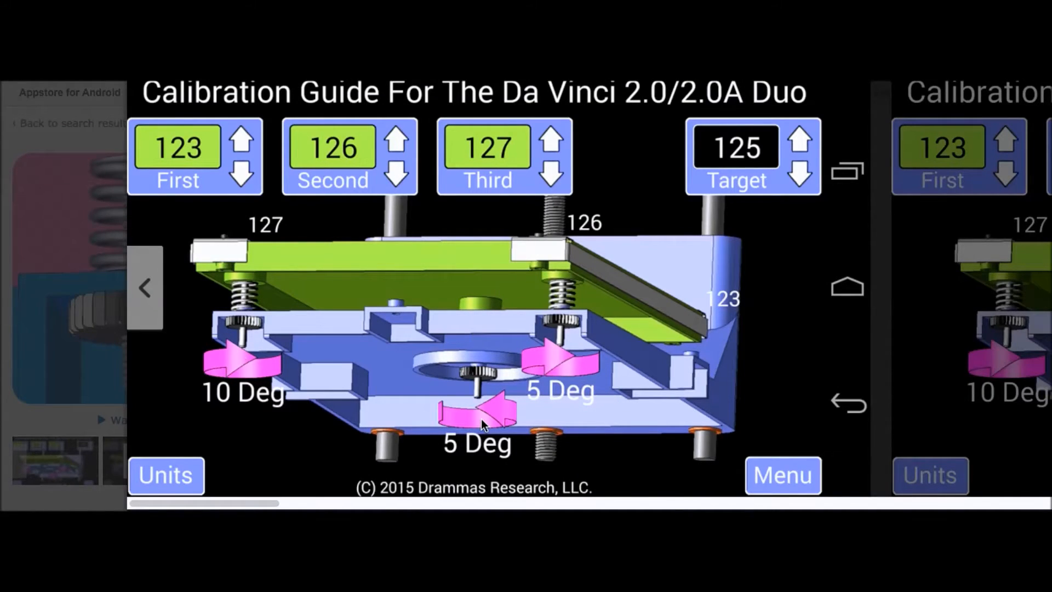
{"action": "mouse_move", "coordinate": [547, 131]}
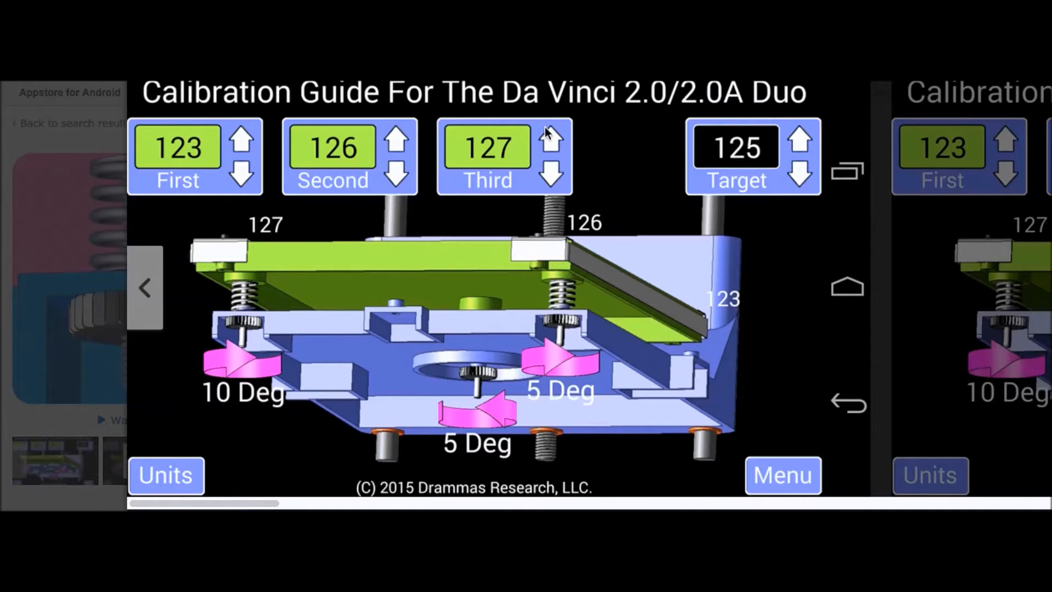
{"action": "mouse_move", "coordinate": [569, 438]}
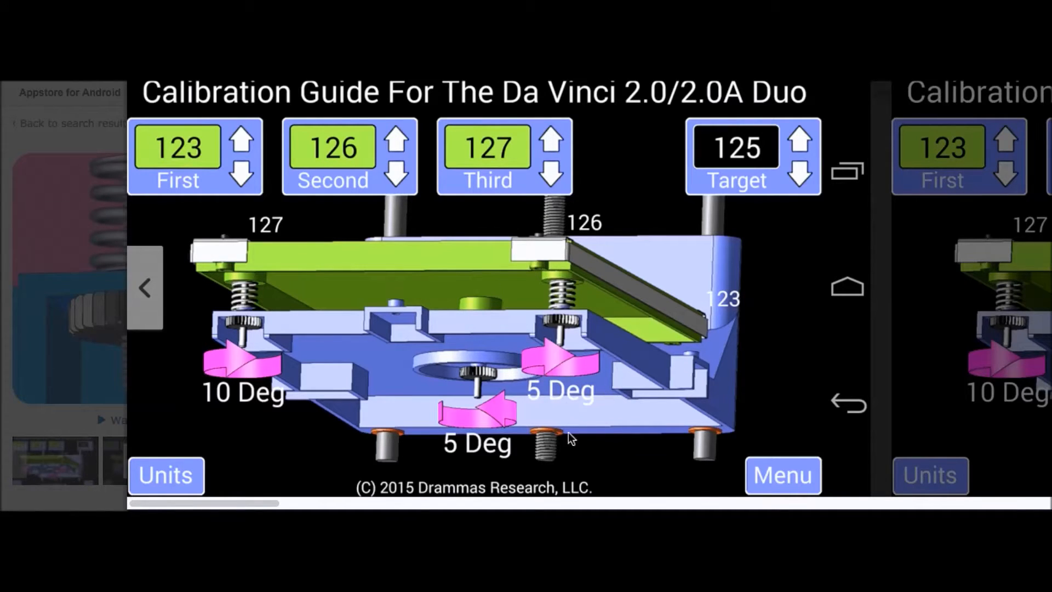
{"action": "mouse_move", "coordinate": [253, 352]}
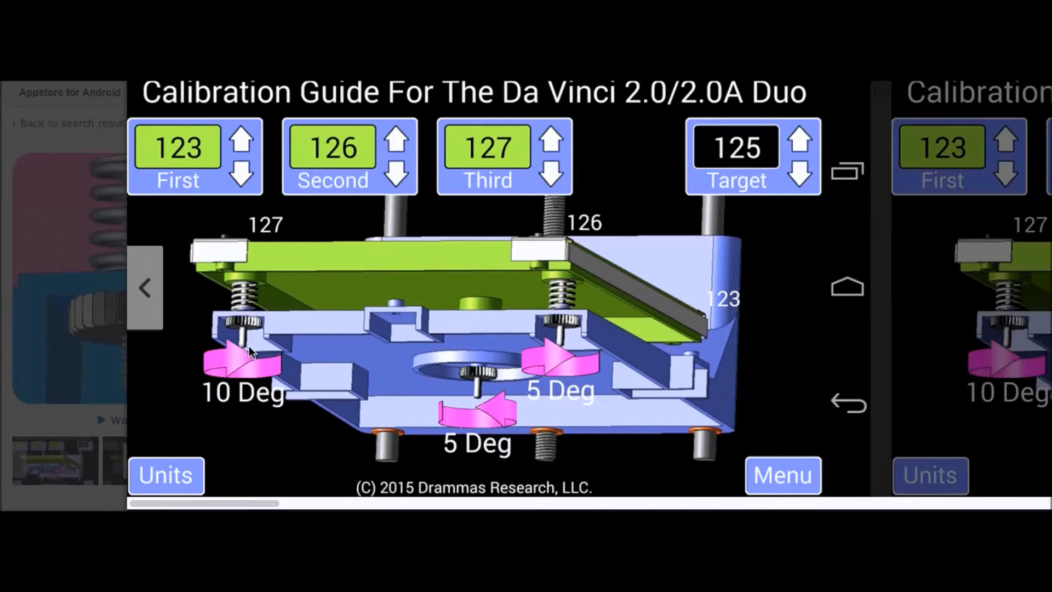
{"action": "mouse_move", "coordinate": [530, 382]}
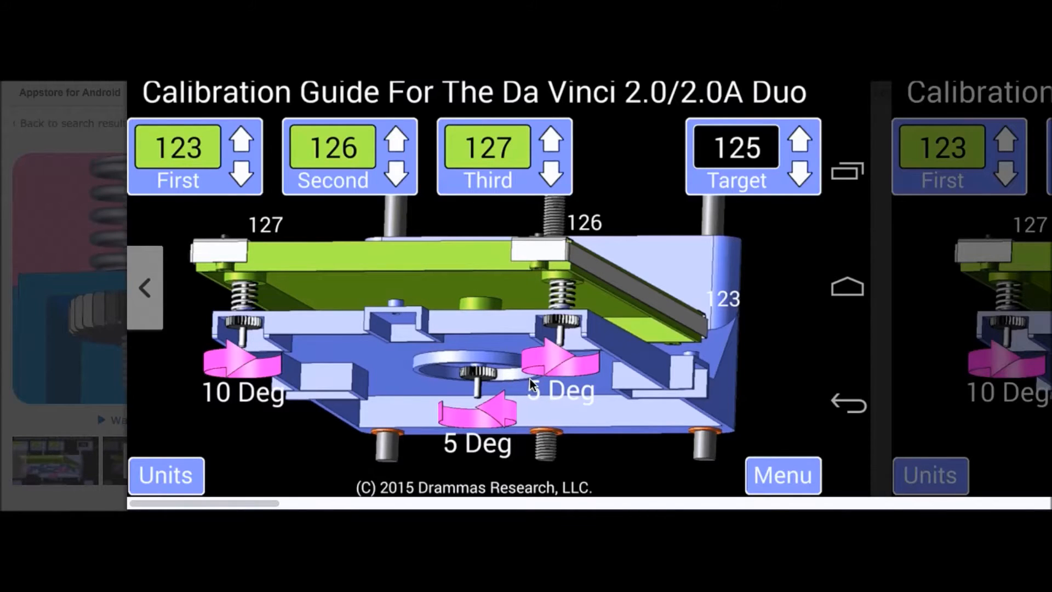
{"action": "mouse_move", "coordinate": [495, 330]}
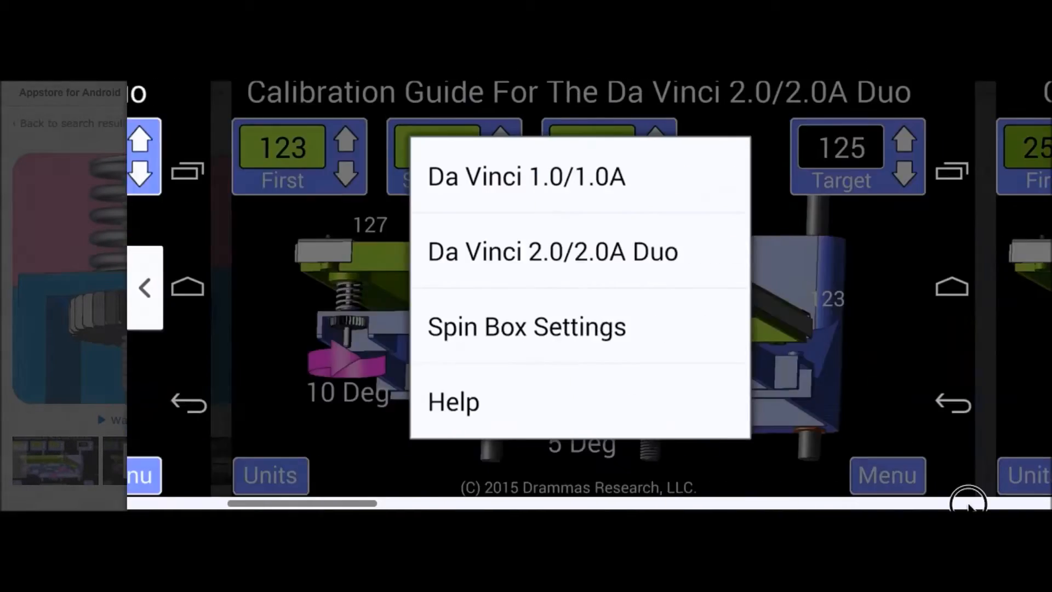
Step: Step through the remaining DaVinci Calibrator screenshots and go to its 82-review customer reviews page
{"action": "left_click", "coordinate": [526, 176]}
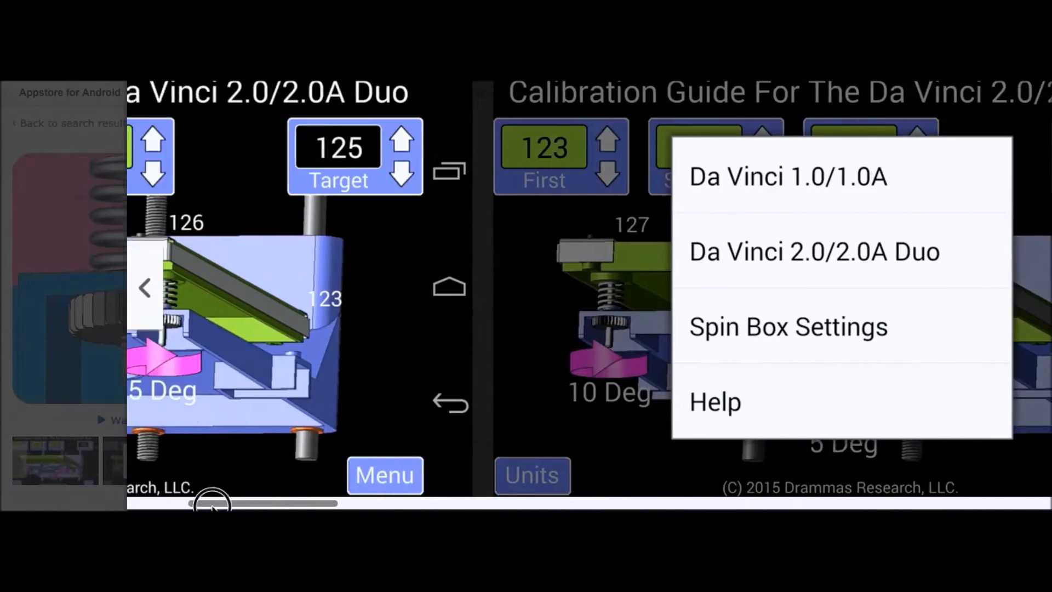
{"action": "left_click", "coordinate": [788, 175]}
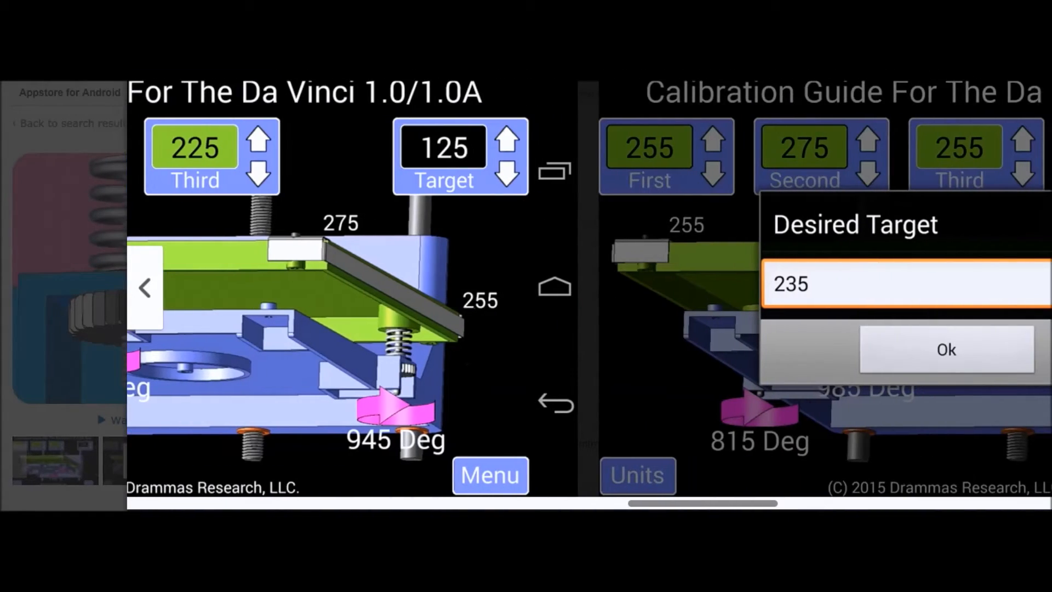
{"action": "left_click", "coordinate": [946, 350]}
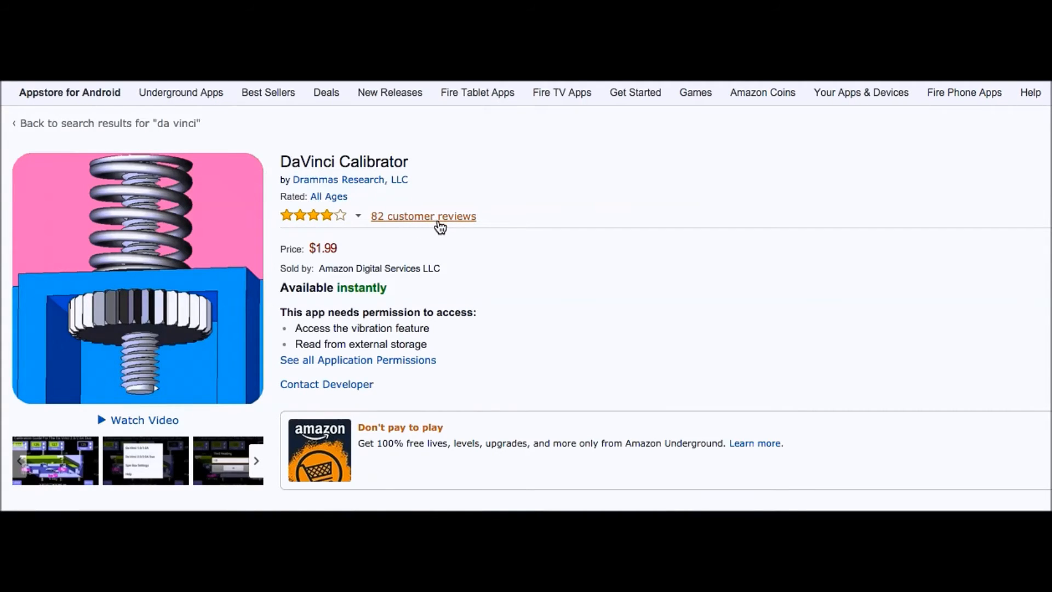
{"action": "left_click", "coordinate": [423, 216]}
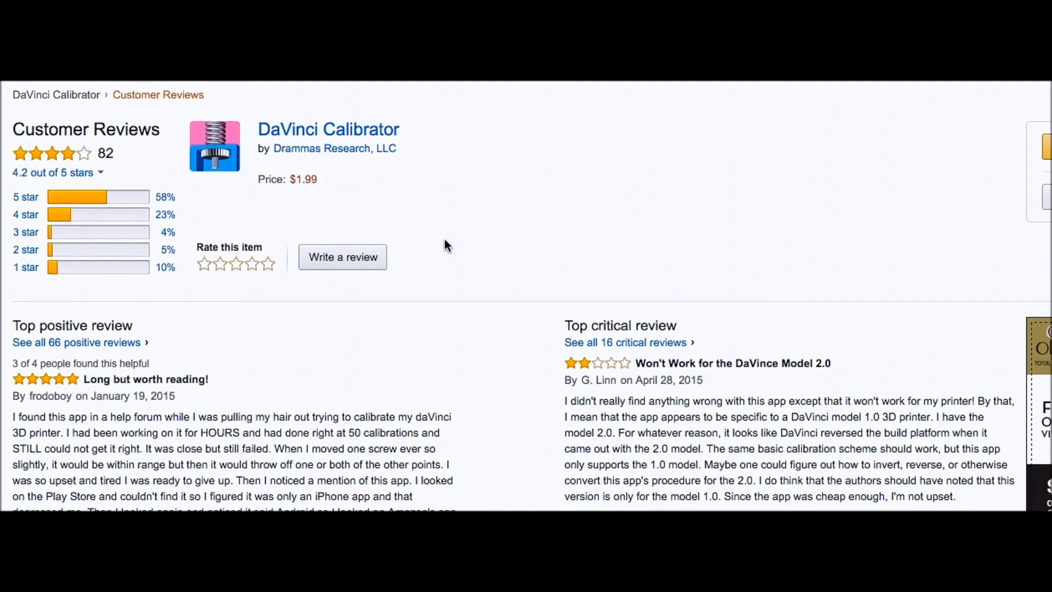
Step: Scroll down the Customer Reviews page past the top reviews to the Da Vinci AIO review
{"action": "scroll", "scroll_direction": "down", "scroll_amount": 3}
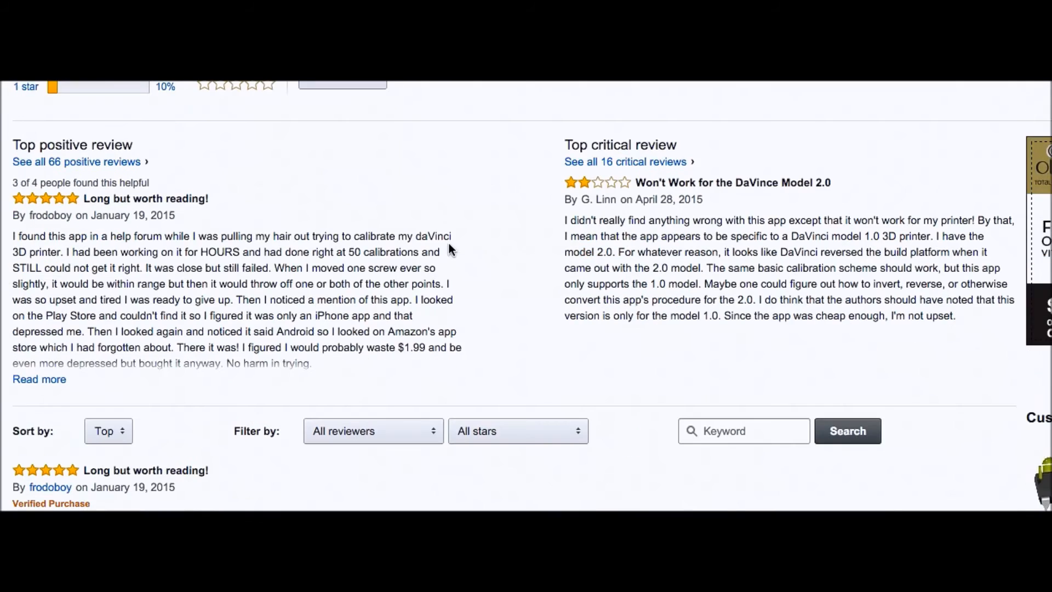
{"action": "scroll", "scroll_direction": "down", "scroll_amount": 3}
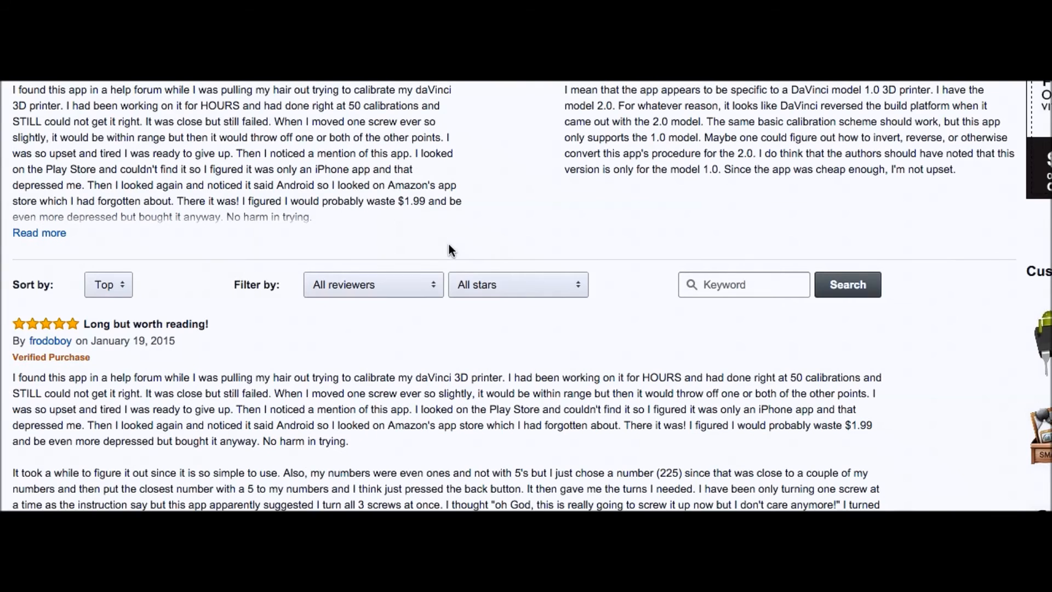
{"action": "scroll", "scroll_direction": "down", "scroll_amount": 3}
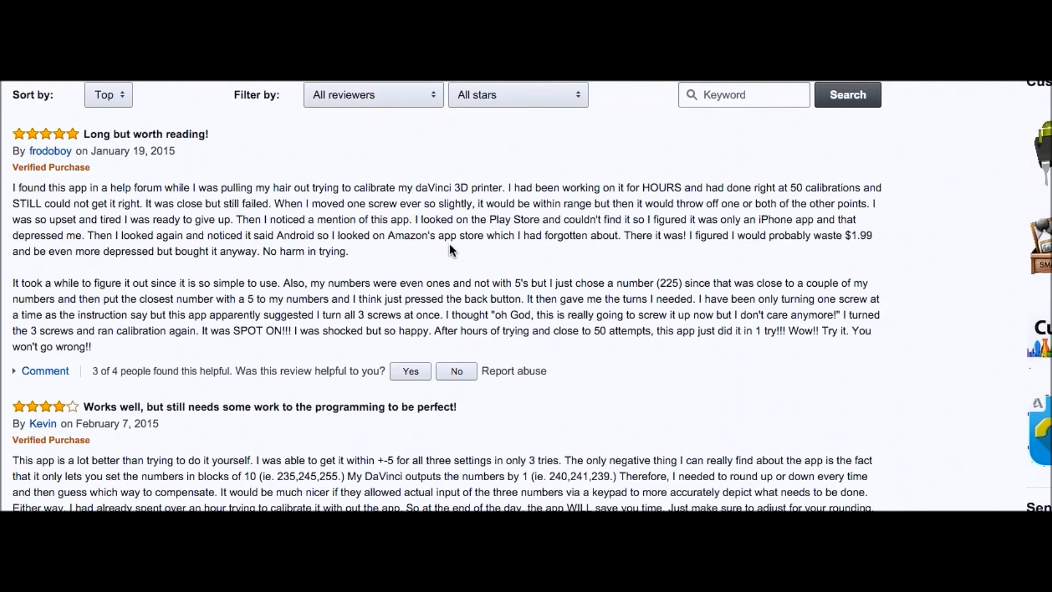
{"action": "scroll", "scroll_direction": "down", "scroll_amount": 3}
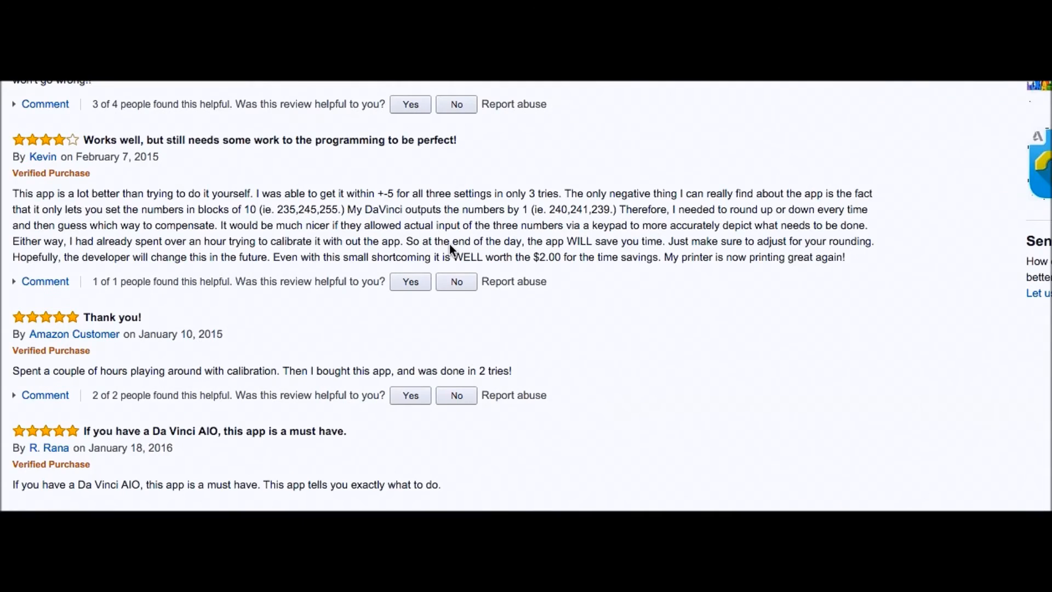
{"action": "scroll", "scroll_direction": "down", "scroll_amount": 3}
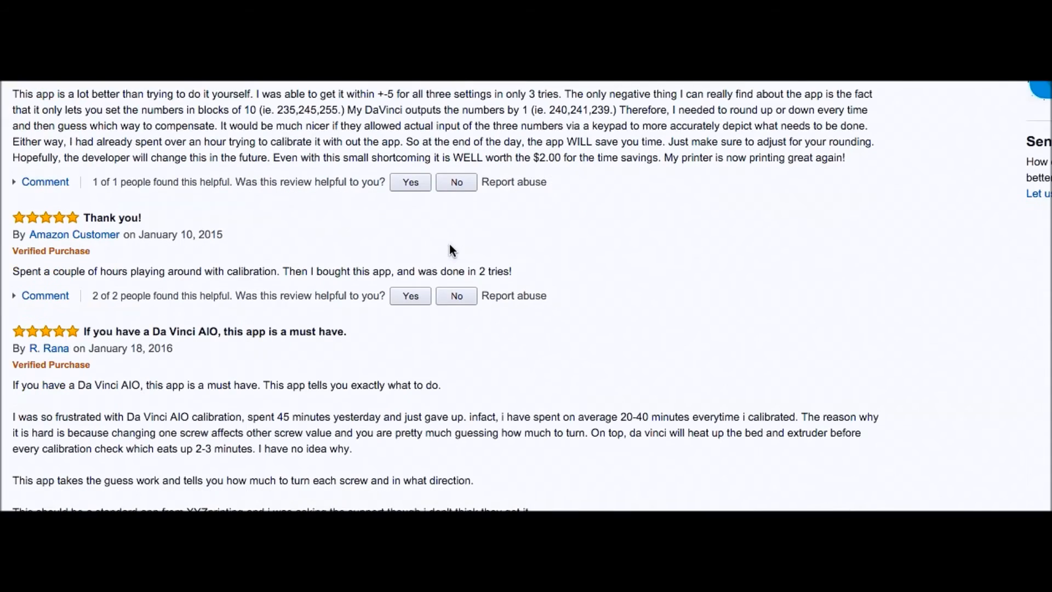
{"action": "scroll", "scroll_direction": "down", "scroll_amount": 3}
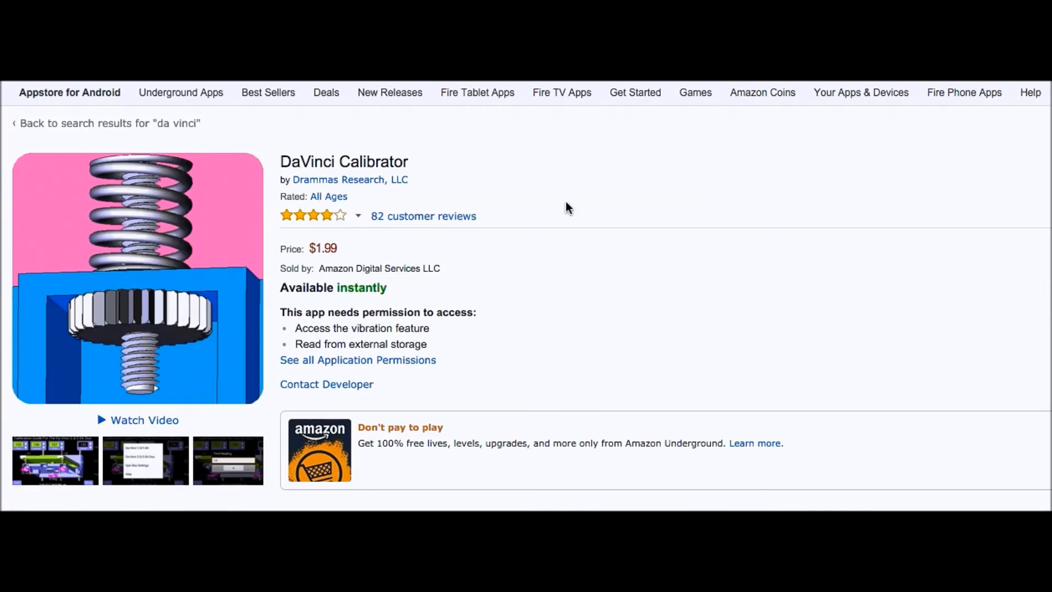
{"action": "mouse_move", "coordinate": [399, 252]}
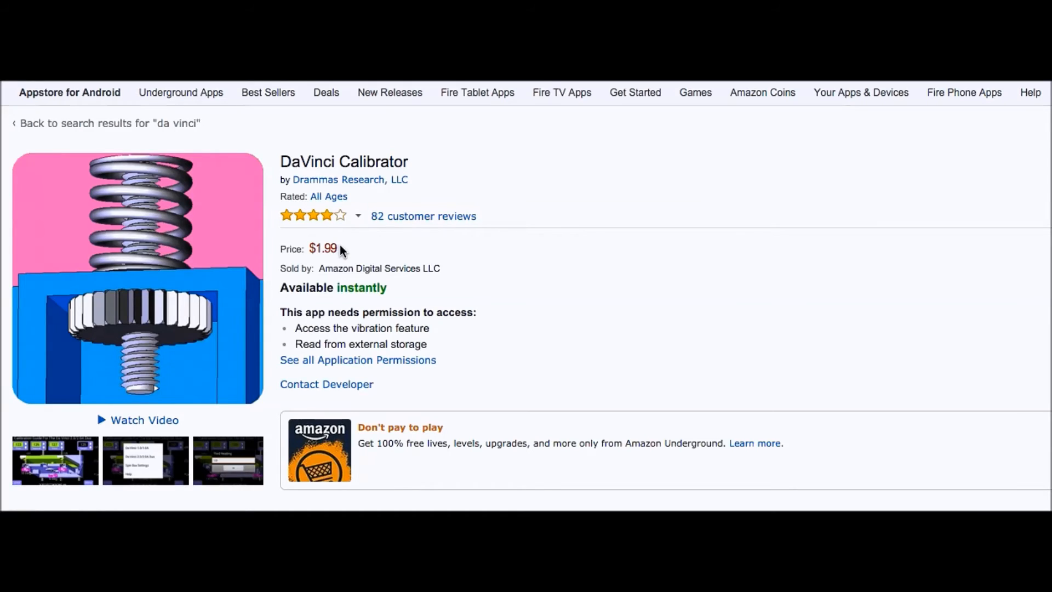
{"action": "mouse_move", "coordinate": [581, 296]}
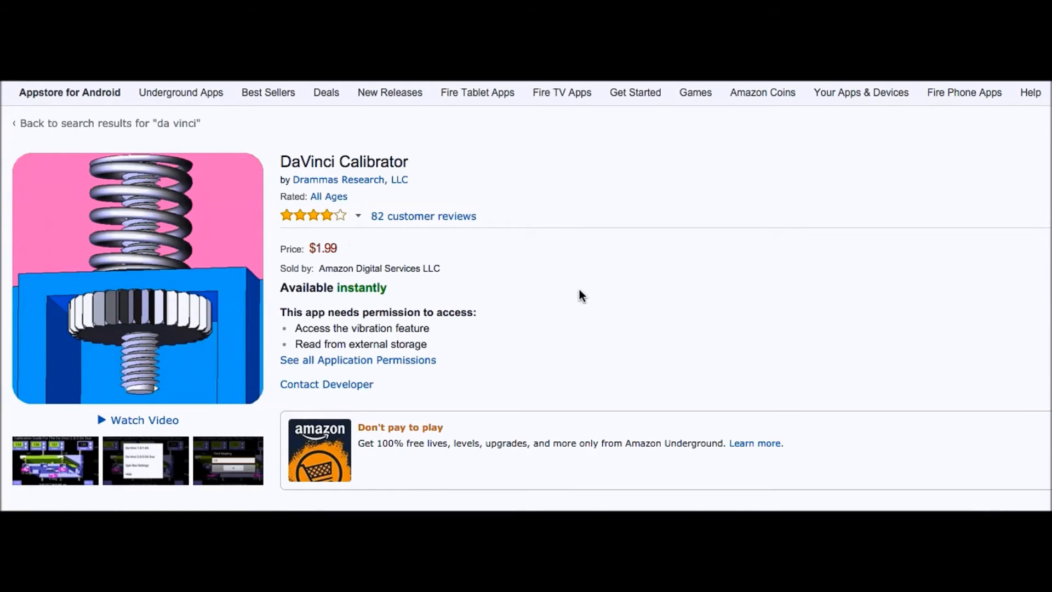